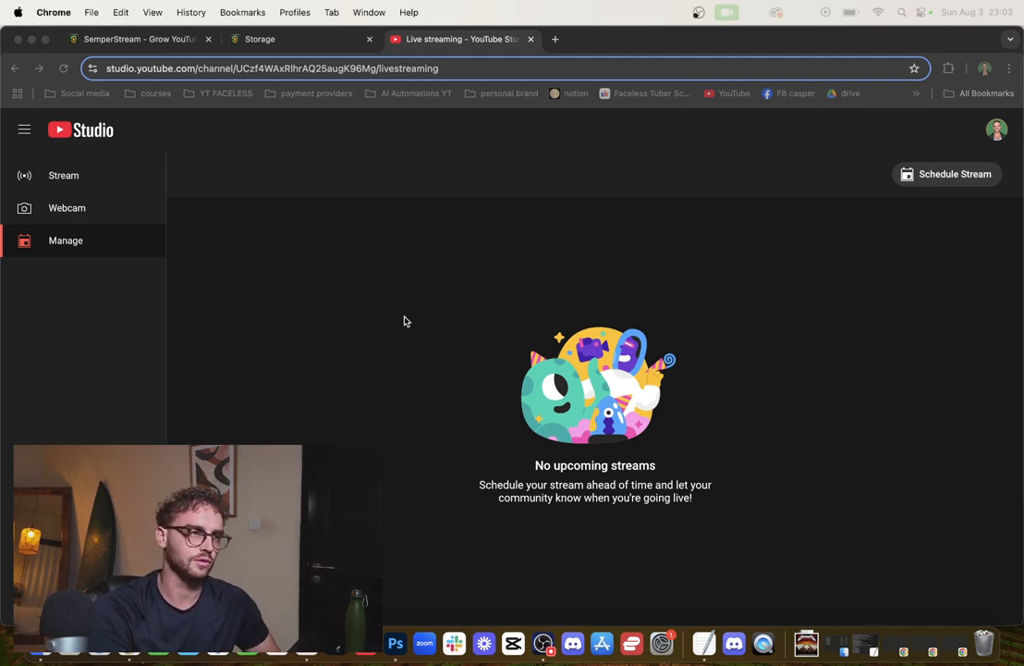
Switch from YouTube Studio's empty Manage page to the SemperStream homepage tab
click(134, 39)
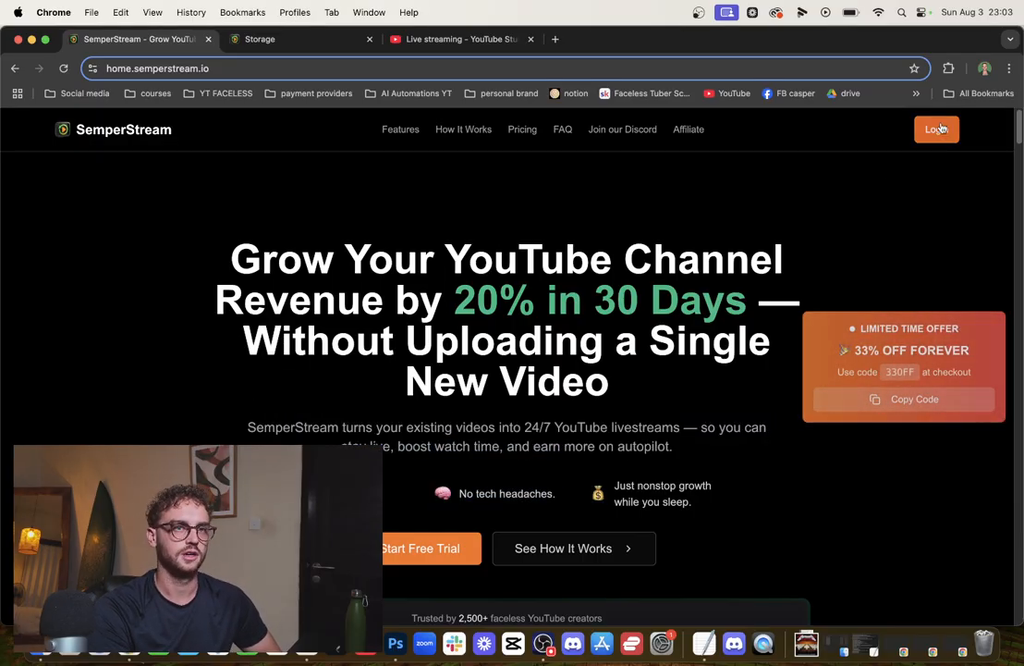
Log in, upload the Getting Started video to Storage, then view the empty Streams list
click(260, 39)
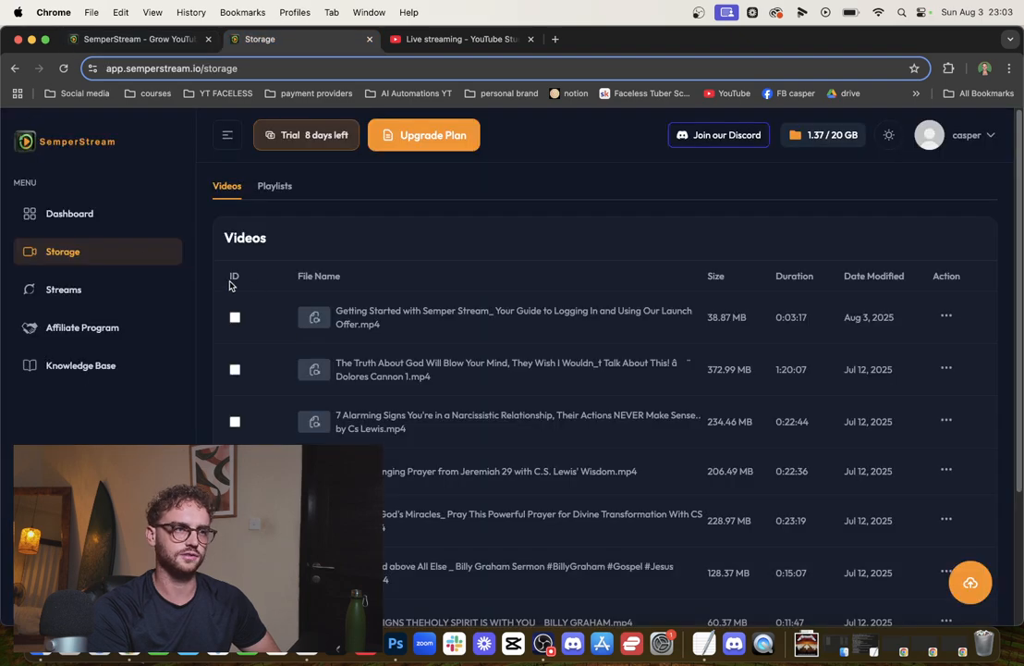
click(69, 214)
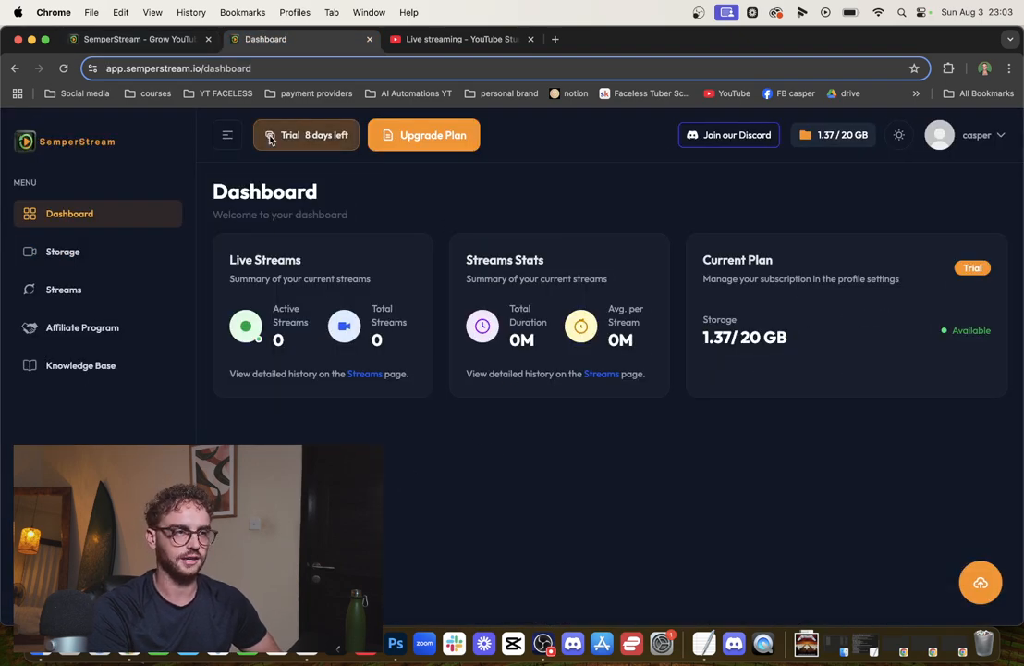
mouse_move(411, 440)
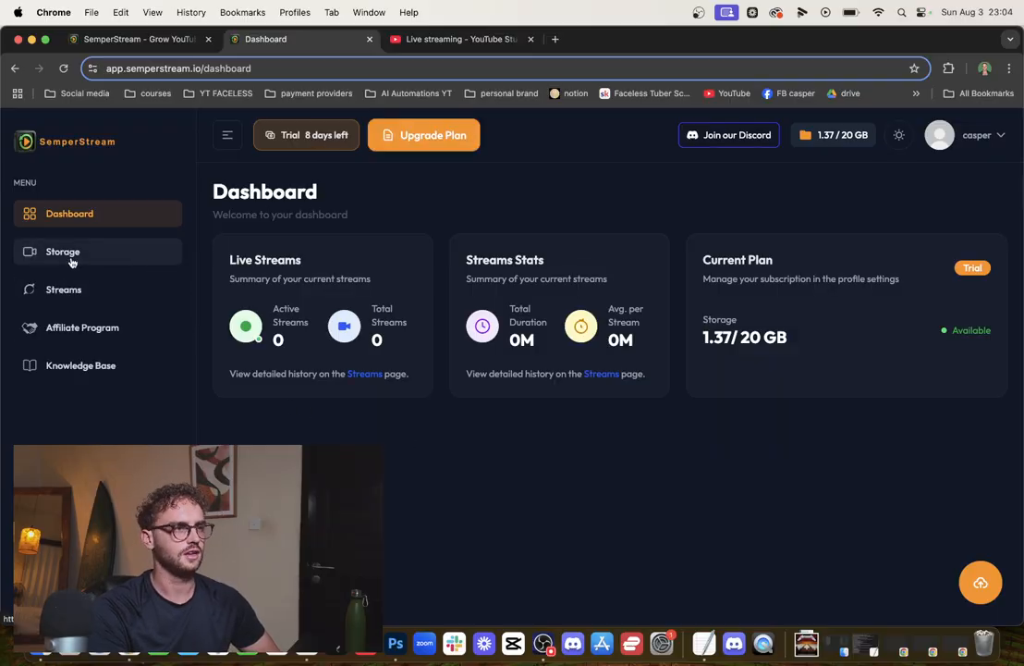
click(63, 251)
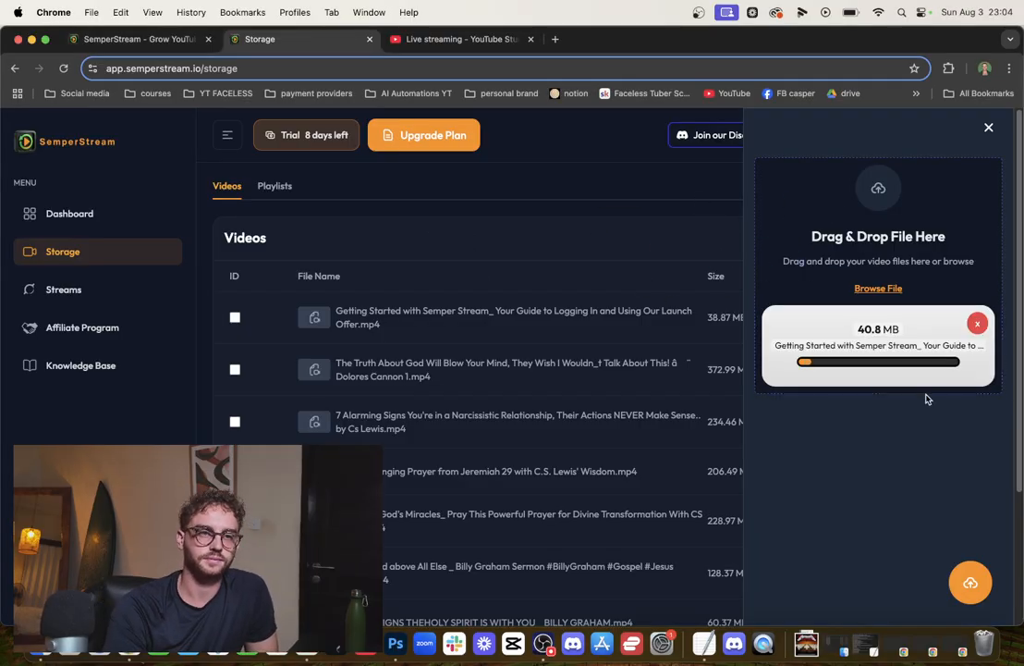
mouse_move(646, 223)
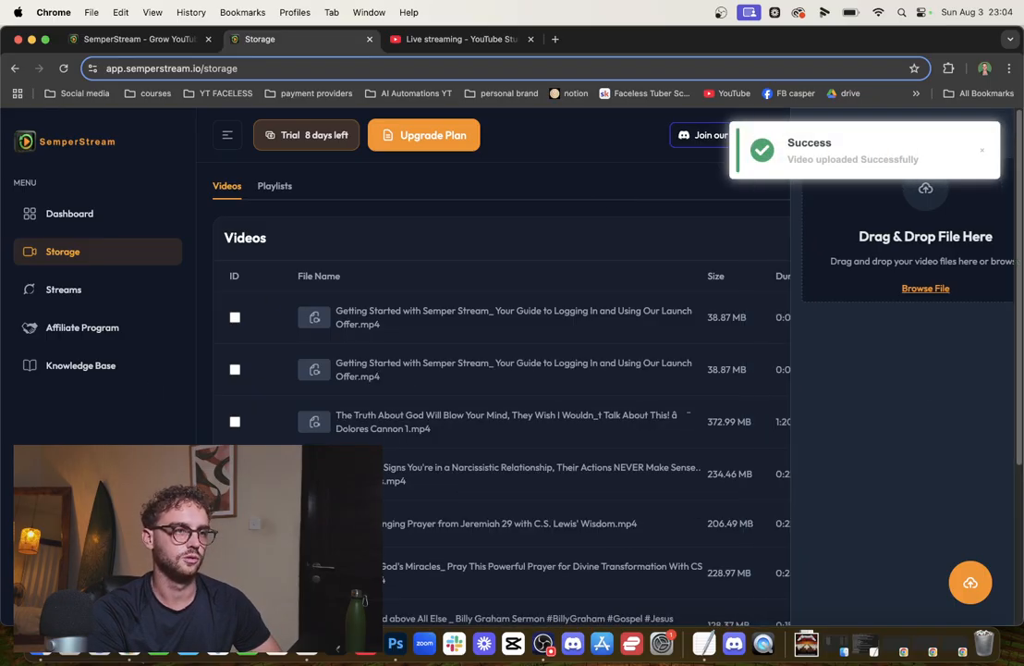
click(64, 289)
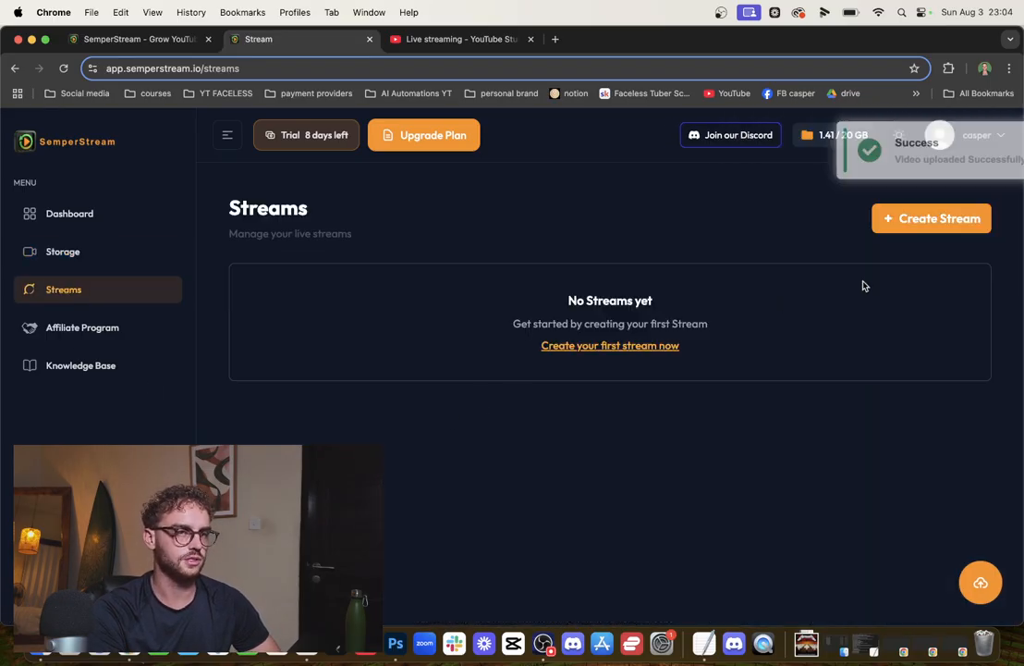
Create a new YouTube stream titled 'how to 24/7 stream pre-recorded videos on youtube'
click(930, 219)
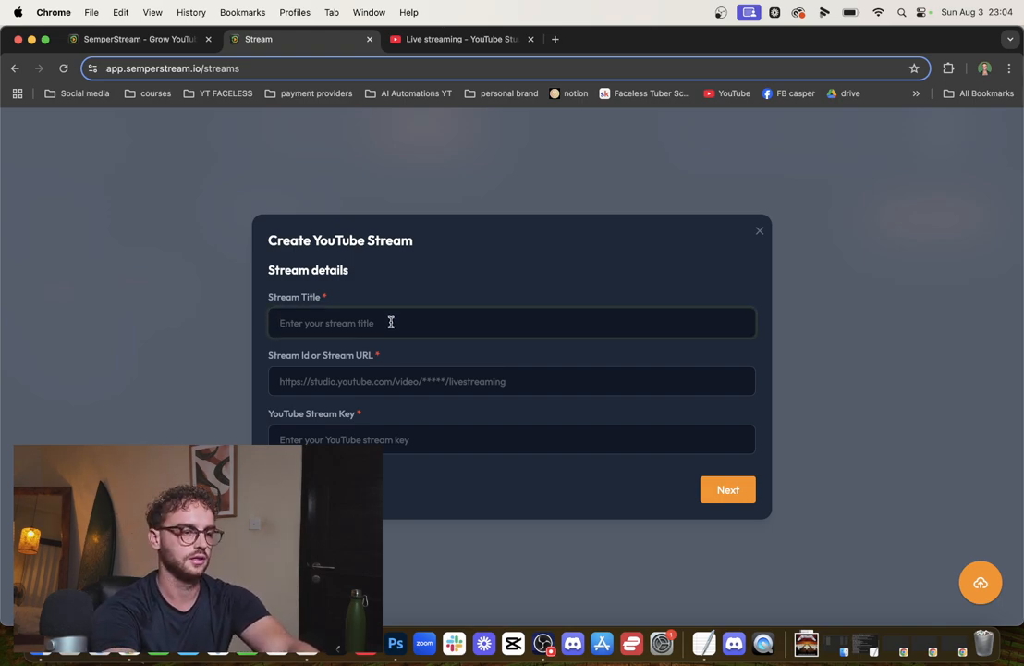
text(how to 24/7 stream pre-record)
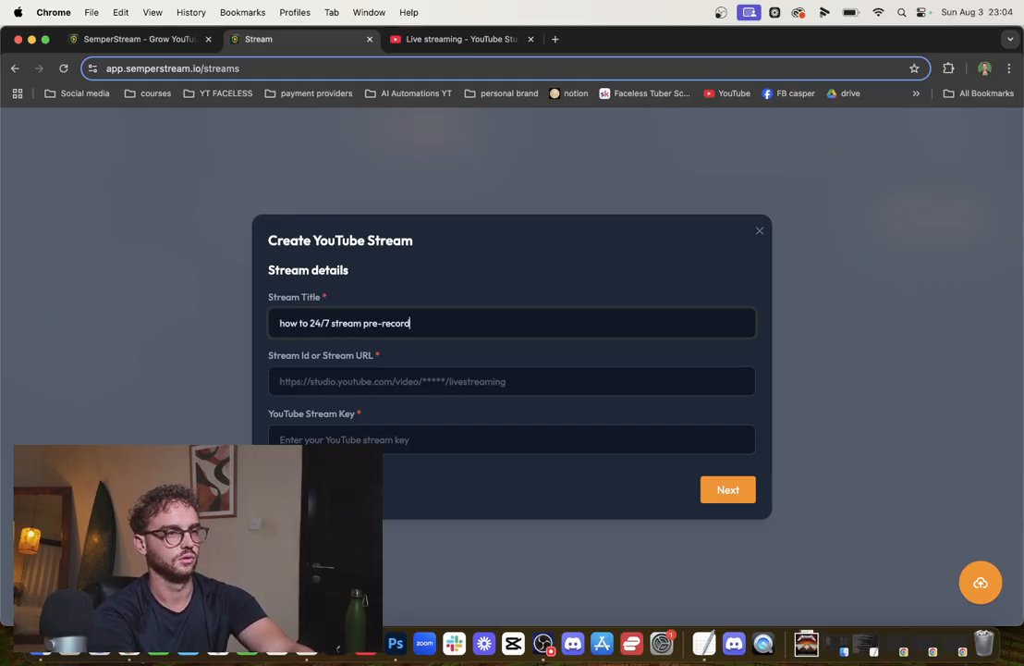
text(ed videos on youtube)
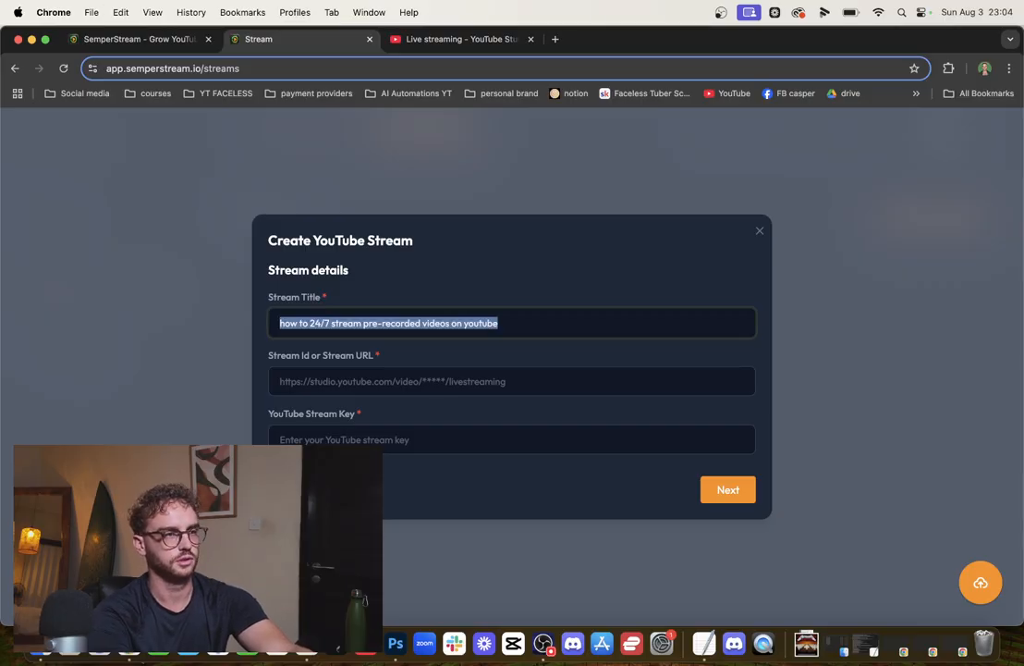
click(459, 38)
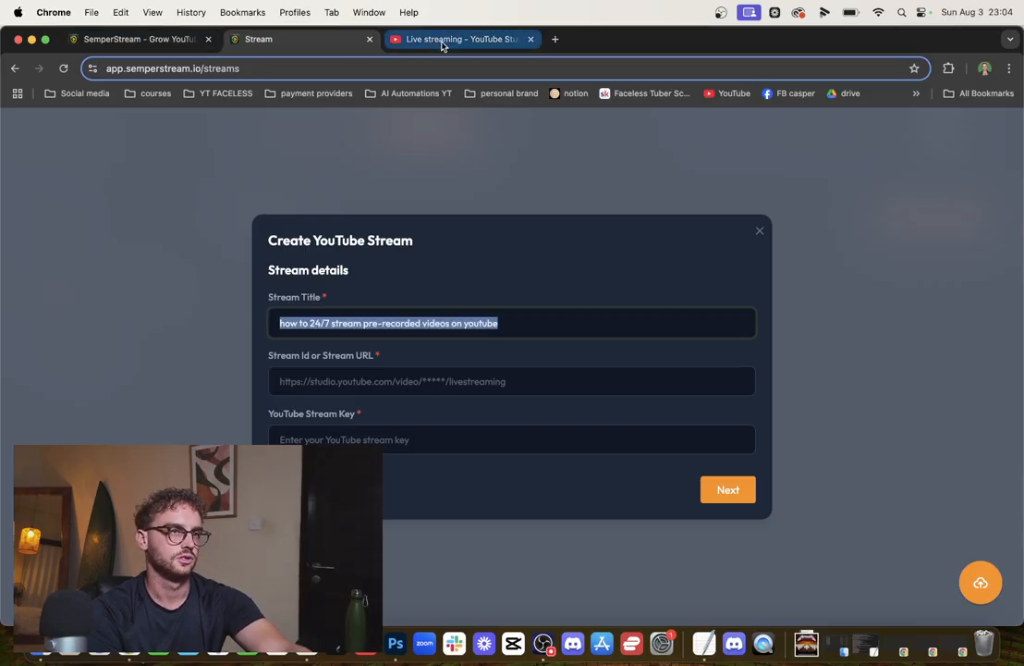
Schedule a new Studio stream reusing the earlier Youtube Automation stream's settings
click(463, 38)
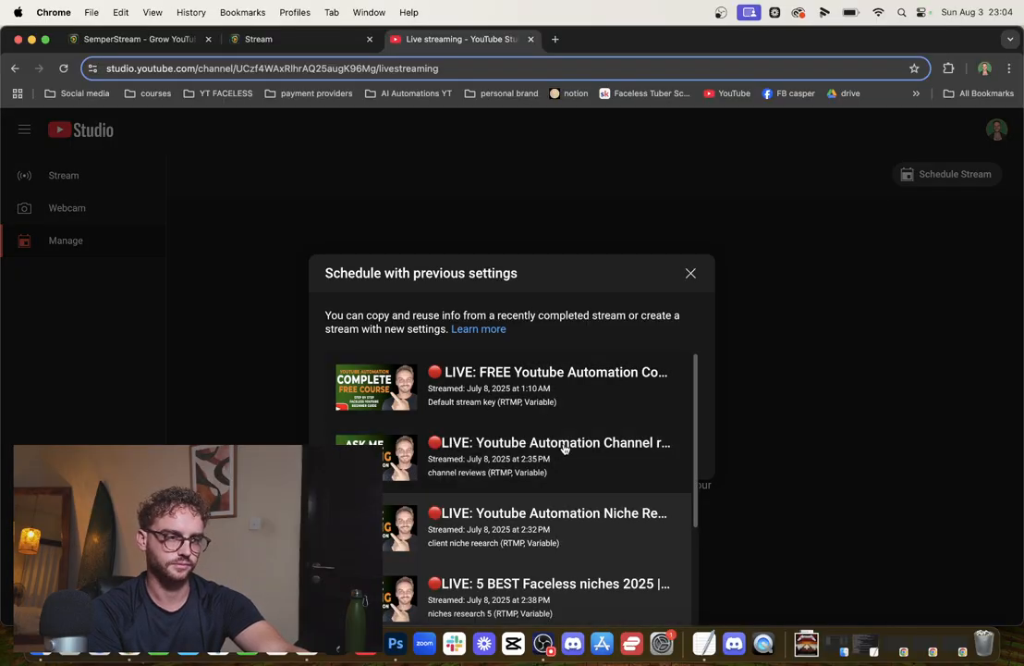
click(548, 455)
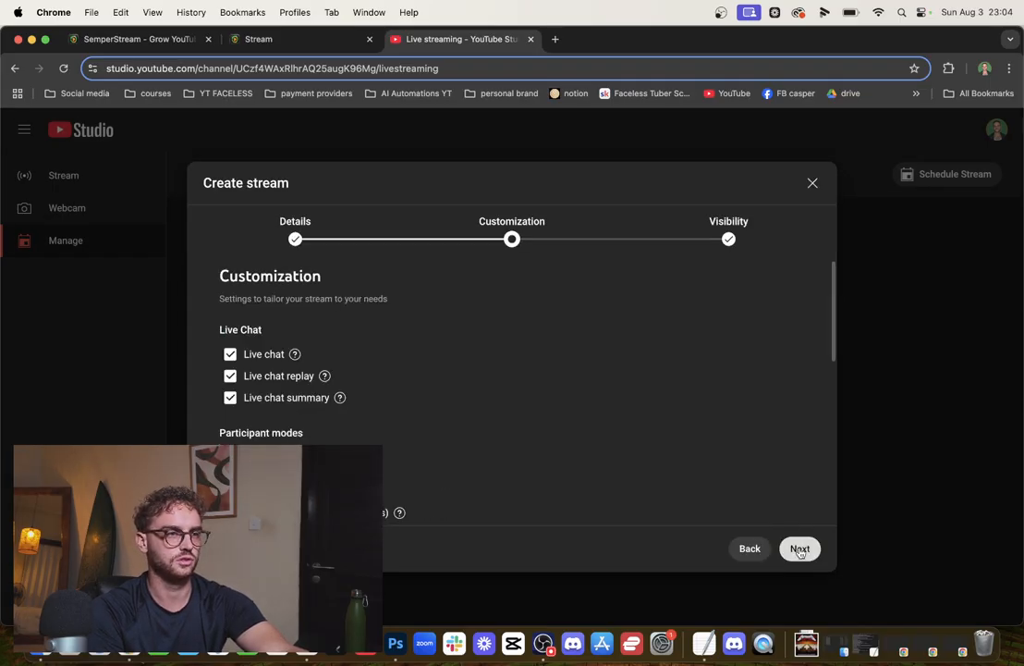
click(800, 548)
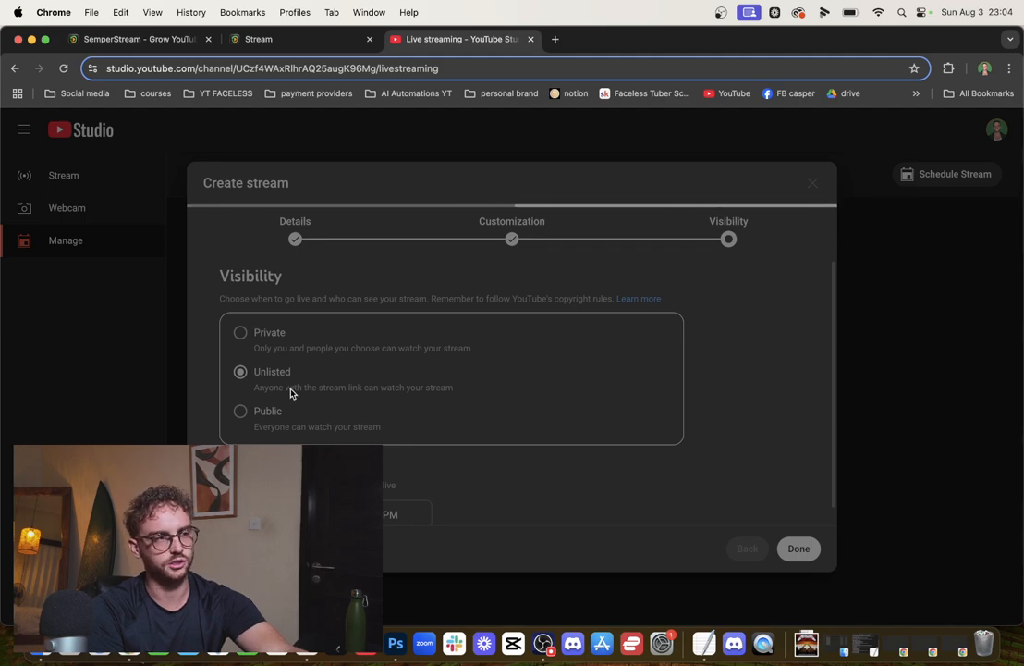
click(798, 548)
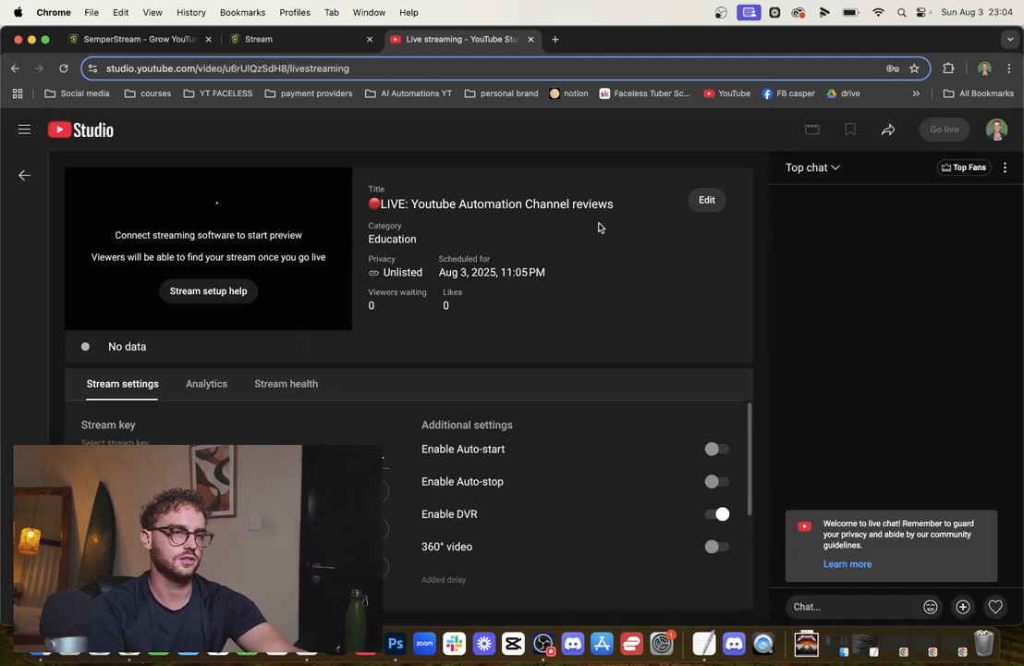
Retitle the stream 'how to 24/7 stream pre-recorded videos on youtube' and save
click(707, 200)
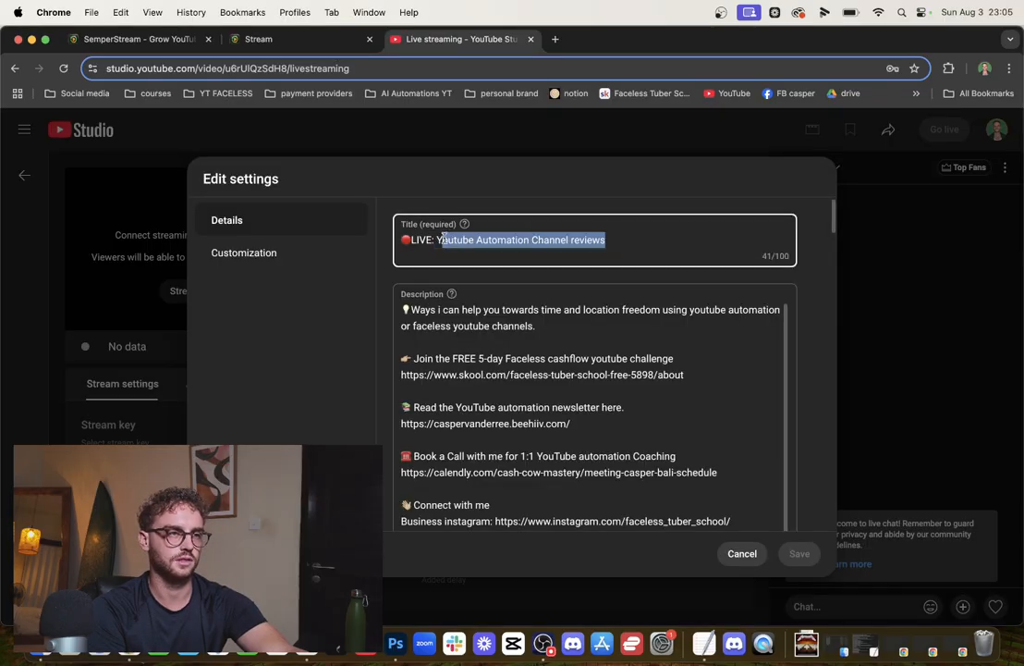
text(how to 24/7 stream pre-recorded videos on youtube)
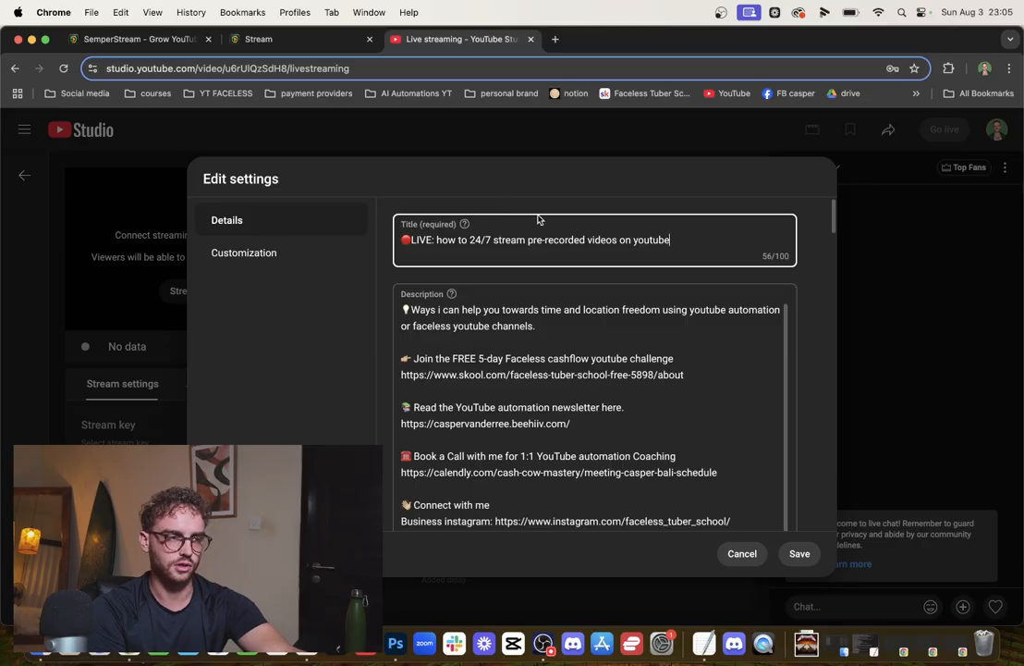
click(799, 553)
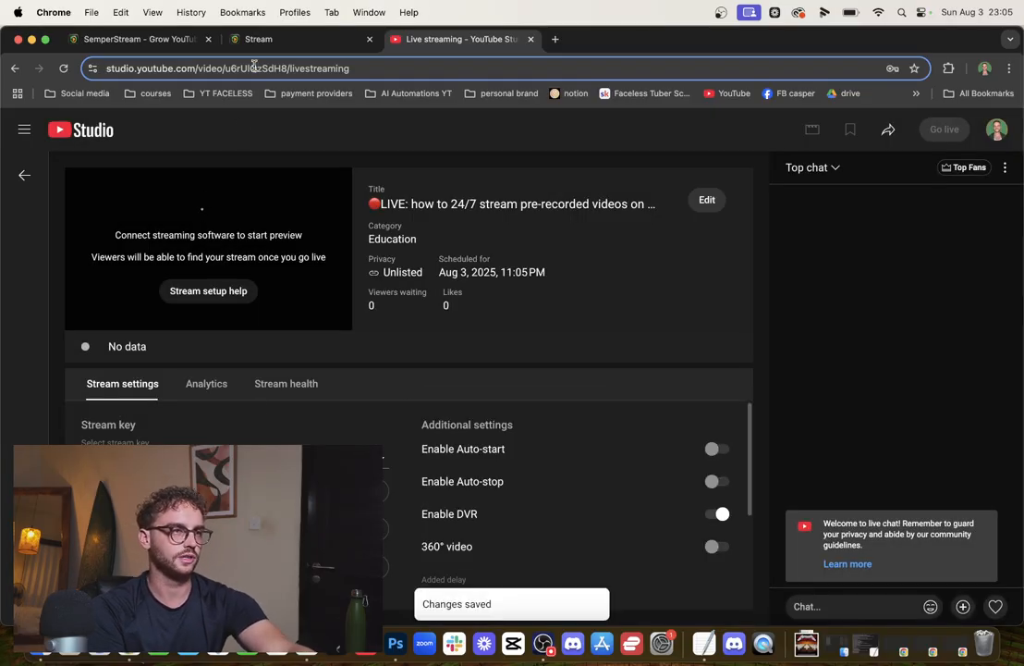
Copy the Studio stream address into the SemperStream setup and continue to video selection
click(296, 39)
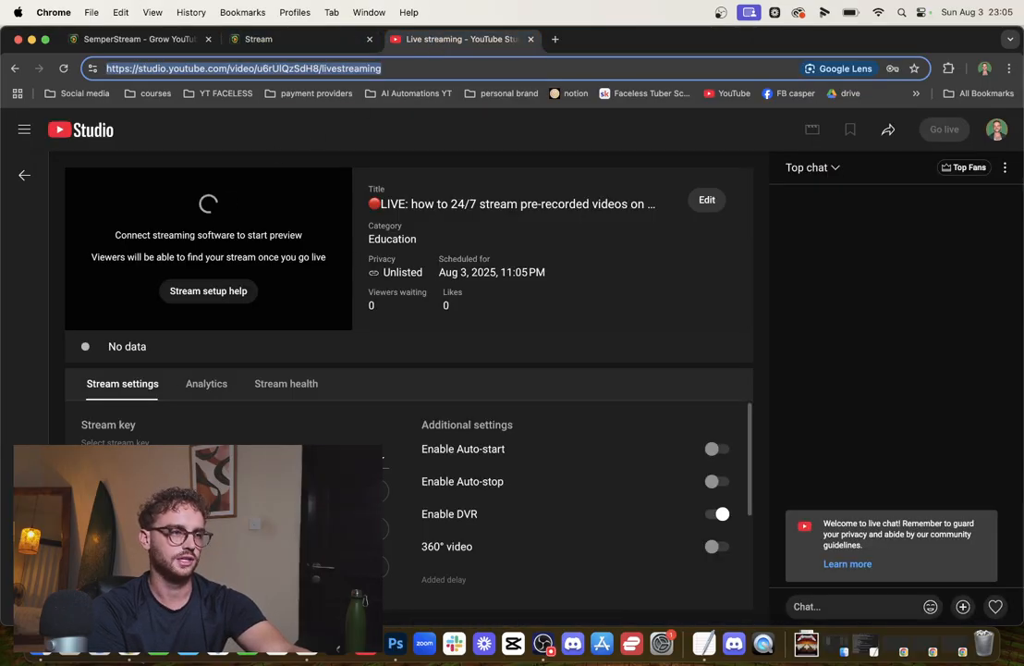
click(299, 39)
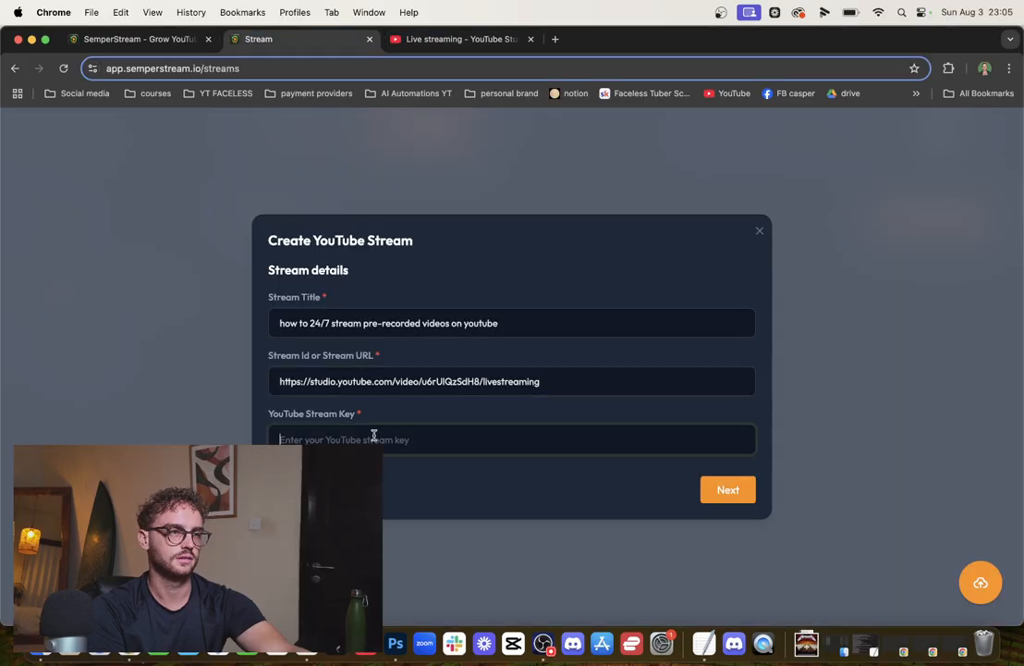
click(727, 489)
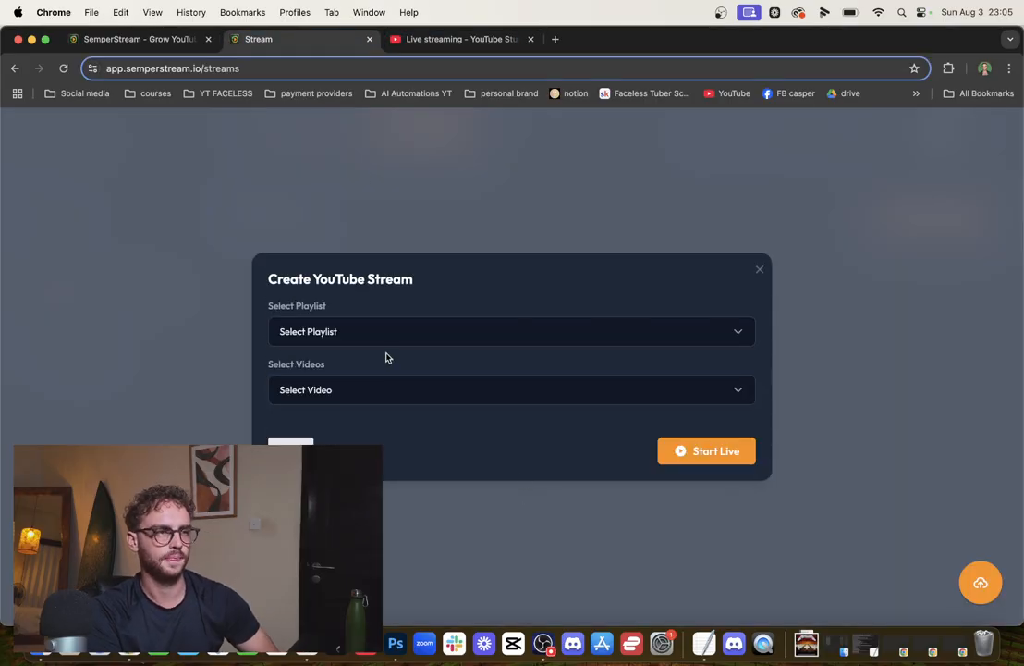
Choose the Semper Stream getting-started video and start it streaming live
click(512, 389)
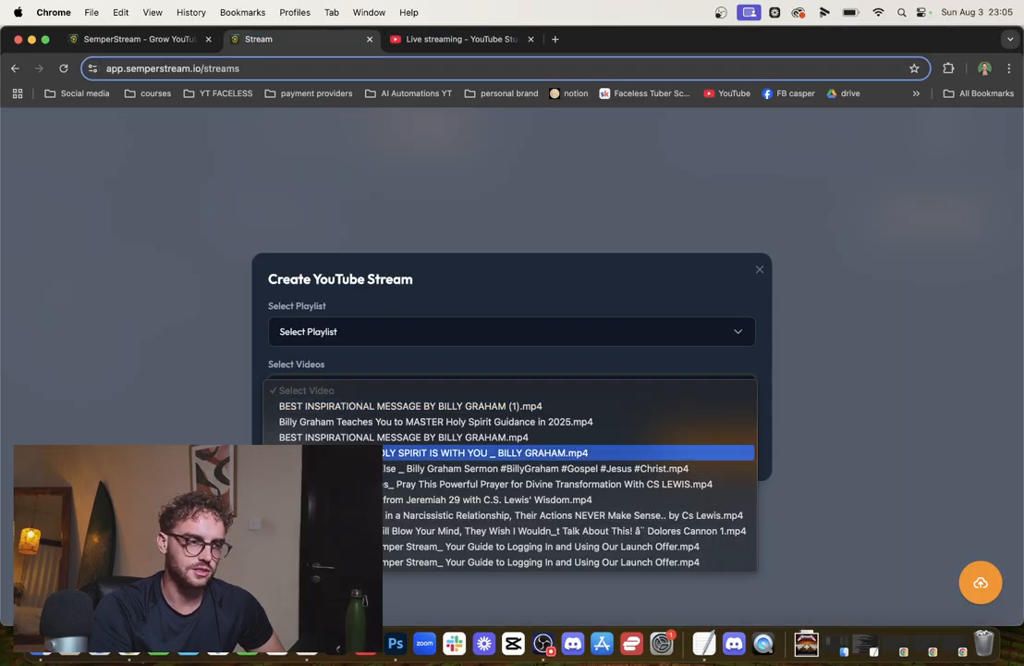
click(538, 562)
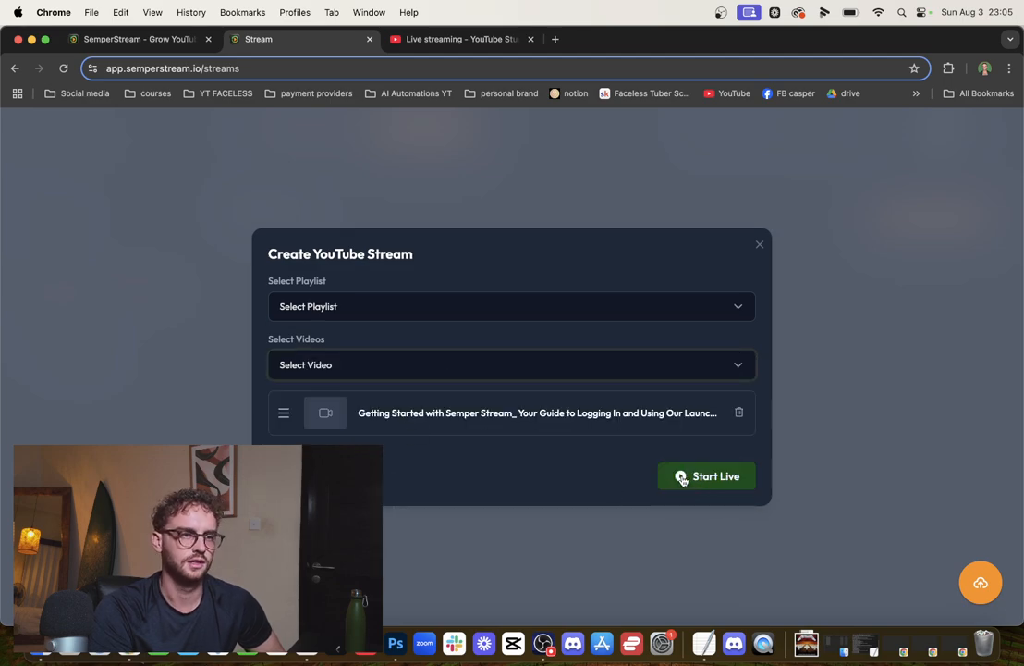
click(706, 475)
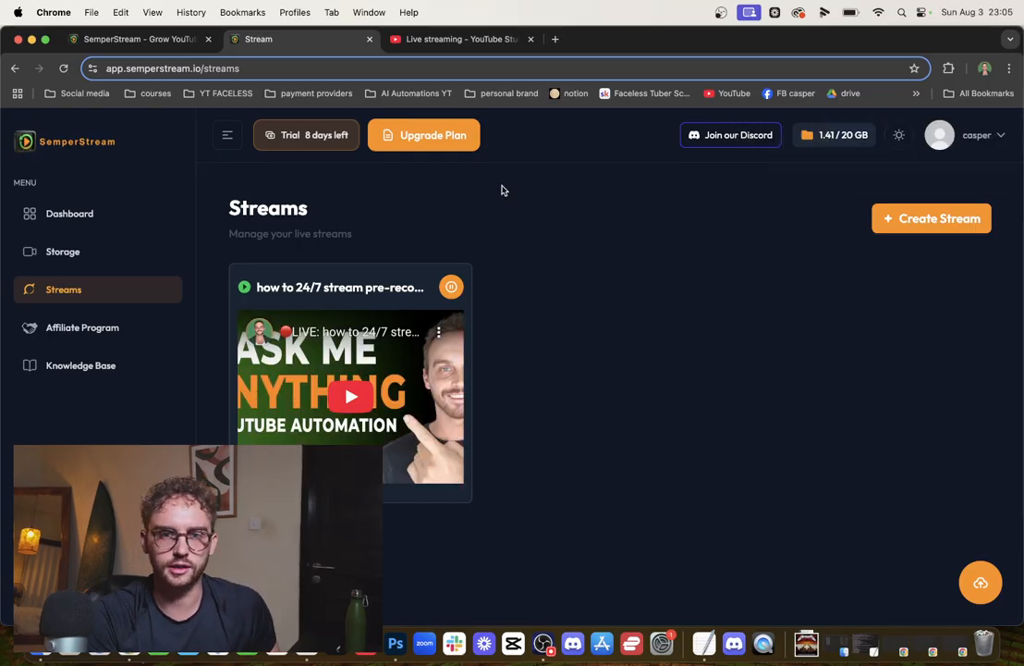
mouse_move(548, 239)
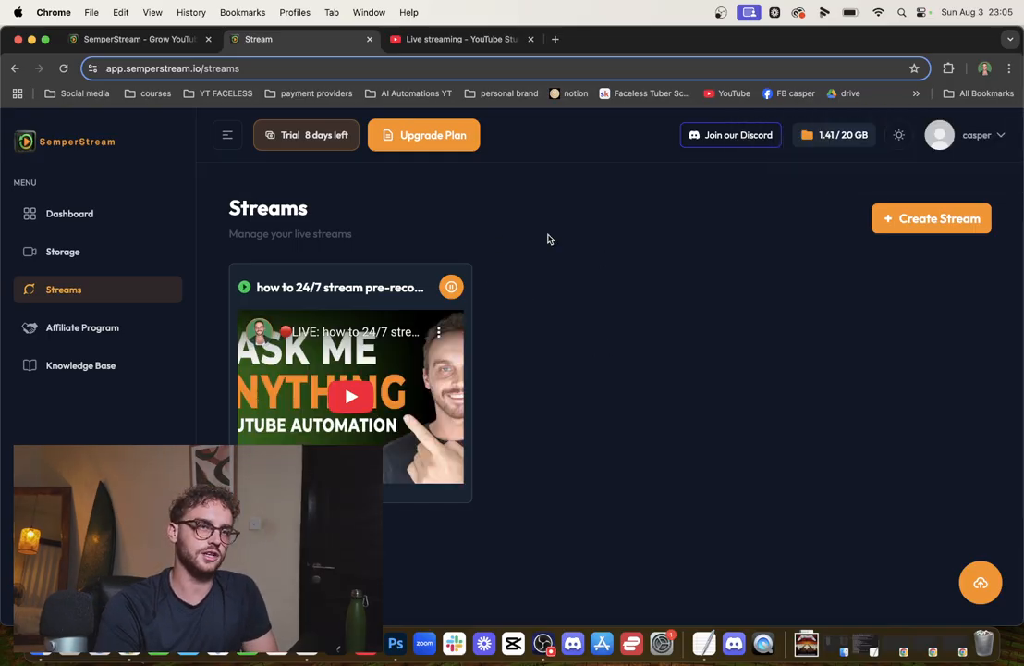
Confirm the excellent connection in Studio and open the stream's visibility settings
click(460, 39)
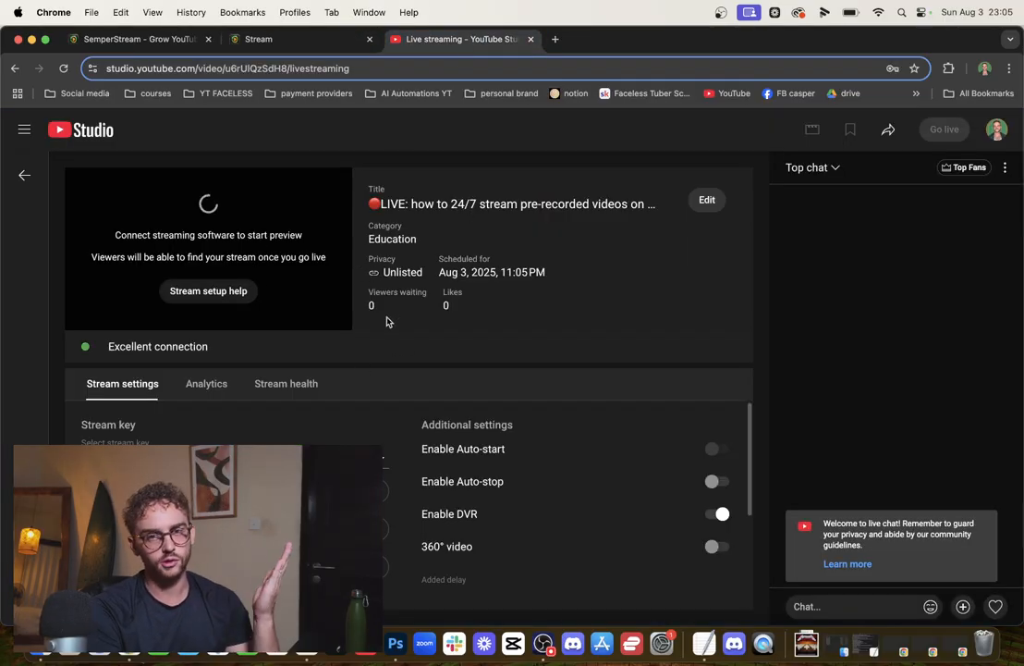
mouse_move(384, 346)
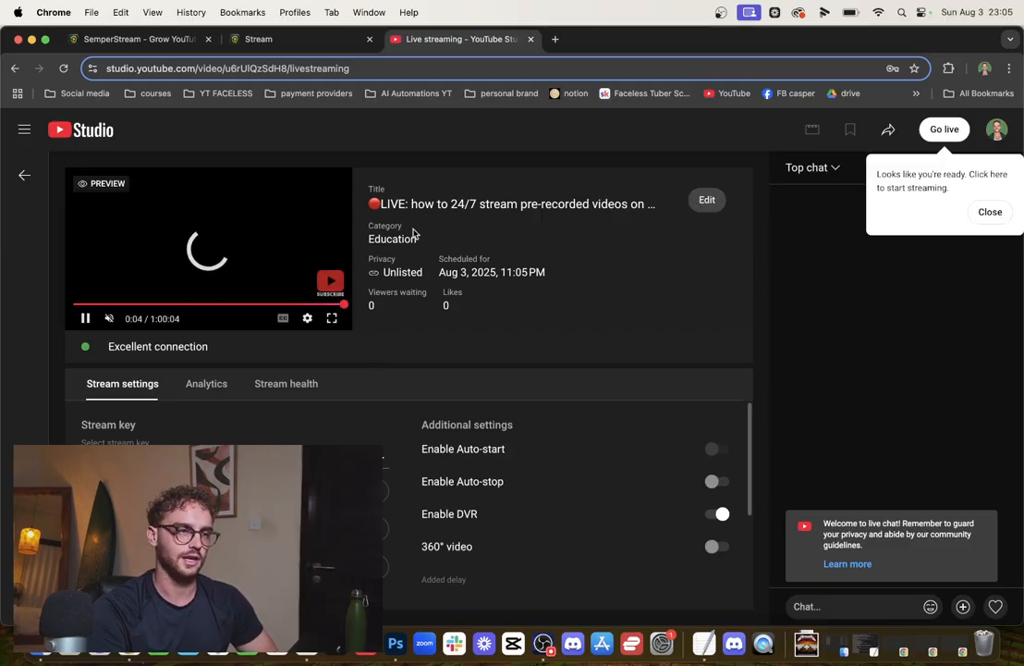
click(708, 198)
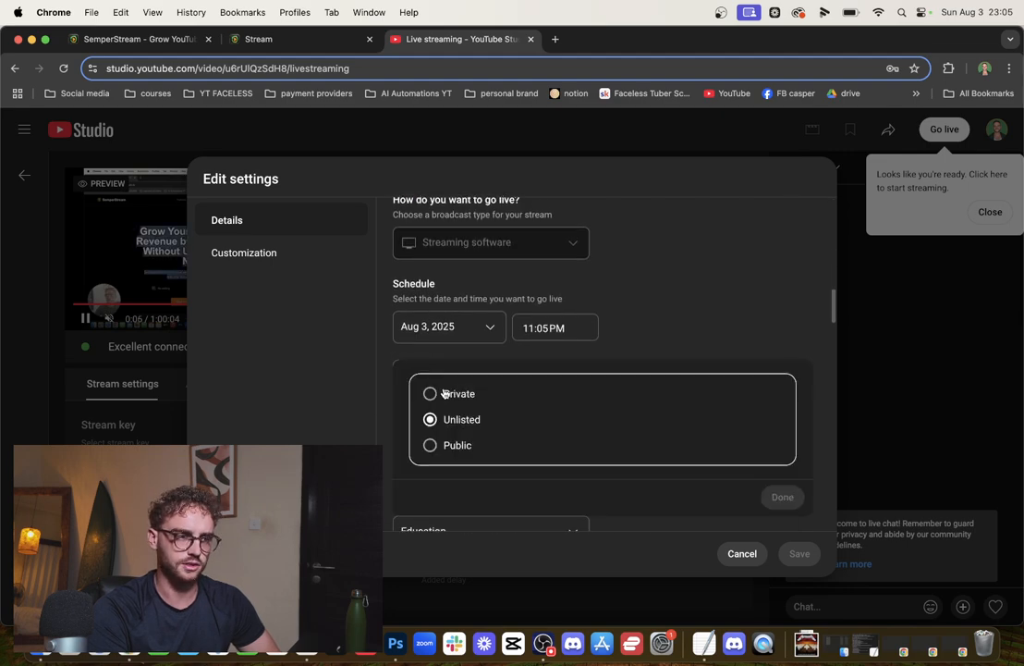
Set the stream's visibility to Public, save, and go live
click(458, 445)
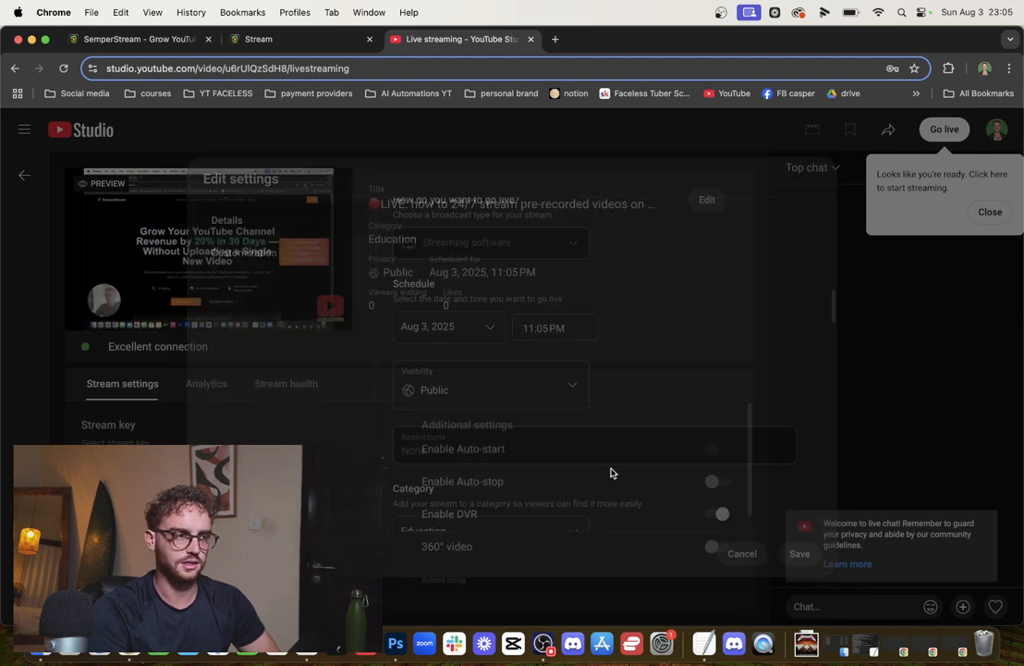
click(799, 553)
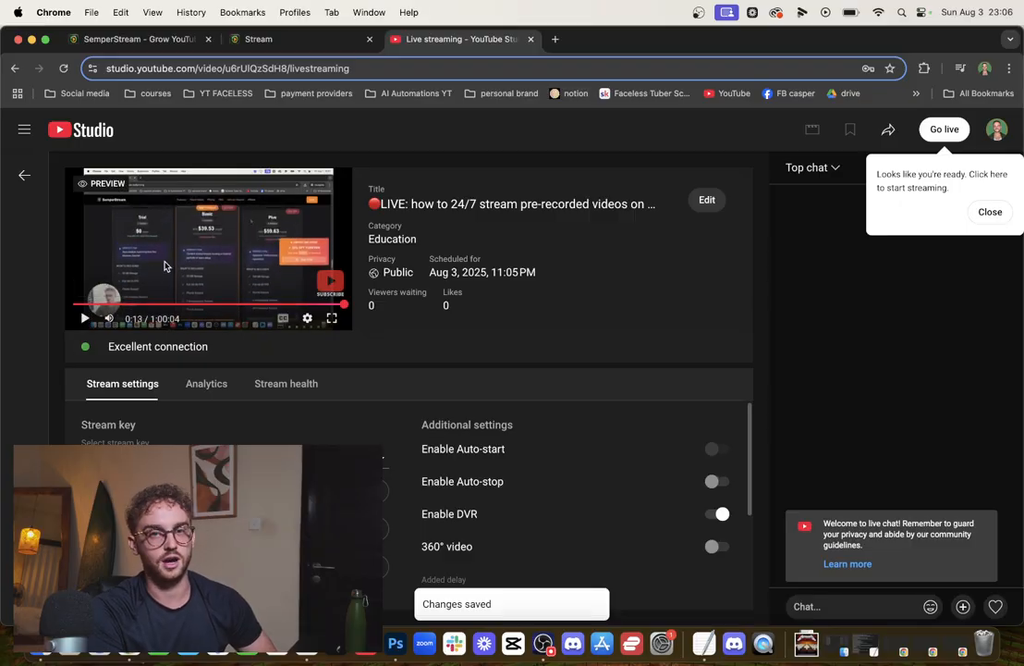
click(944, 129)
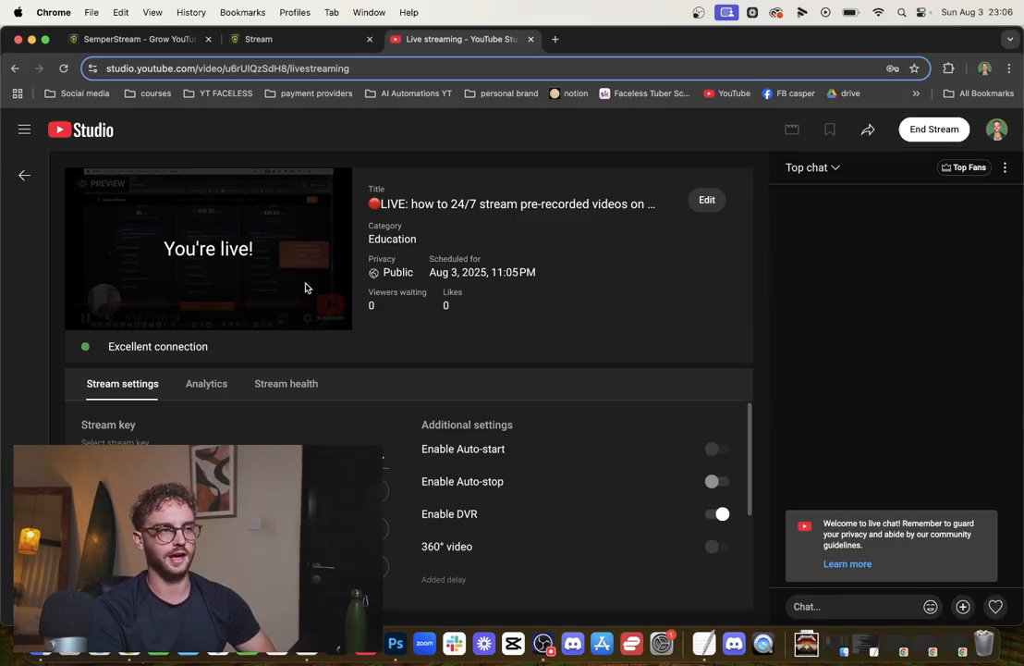
Check the running stream in SemperStream, then view the live stream's Analytics in Studio
click(259, 39)
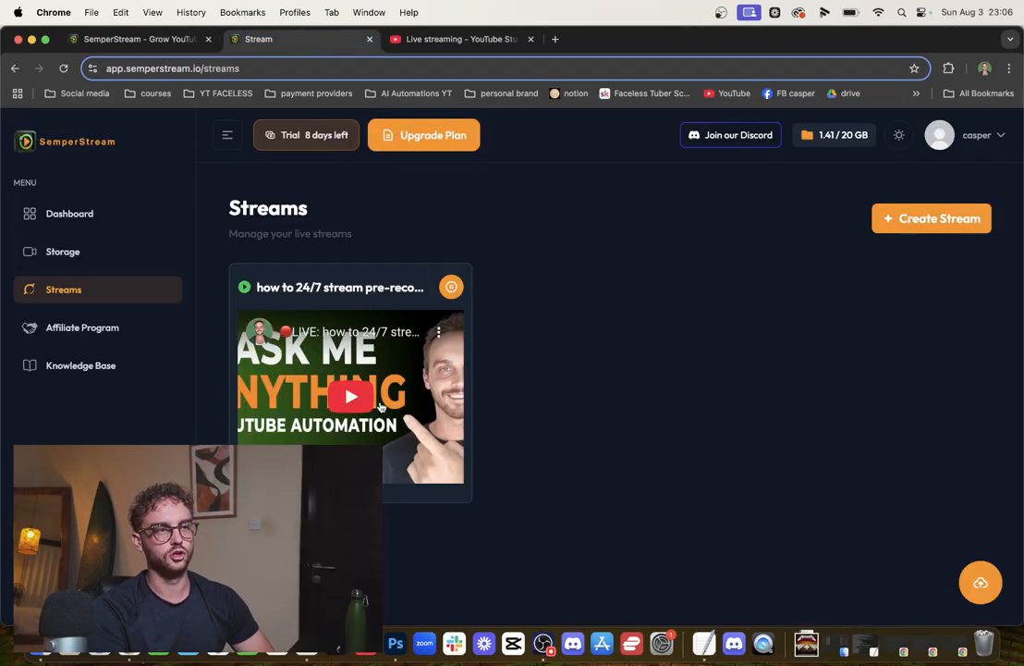
click(460, 39)
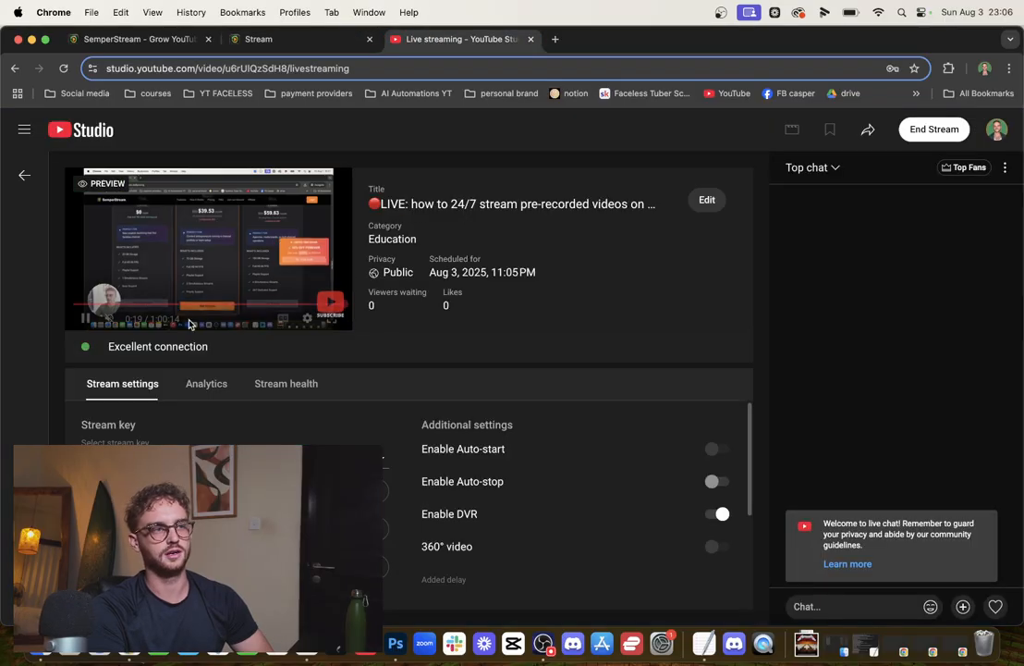
click(206, 383)
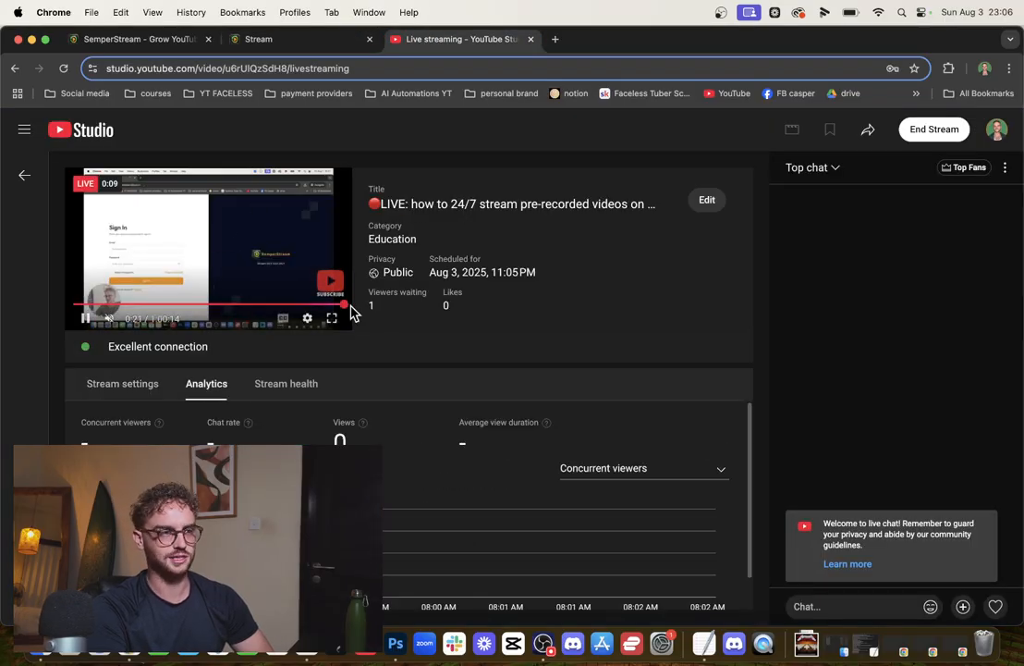